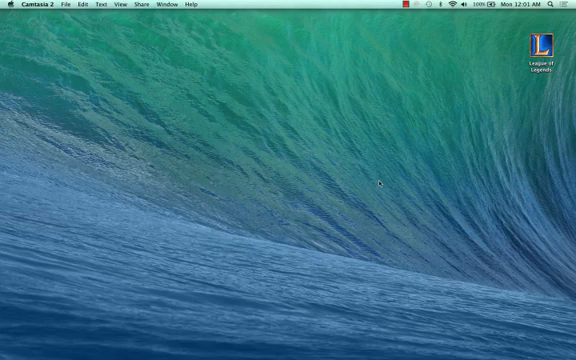
mouse_move(279, 197)
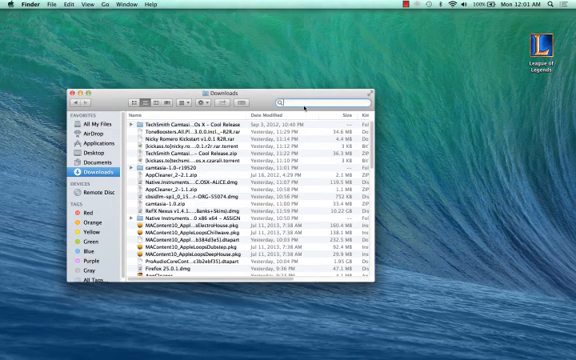
Step: Search Finder for 'Logic', then cancel the search to return to Downloads
text(L)
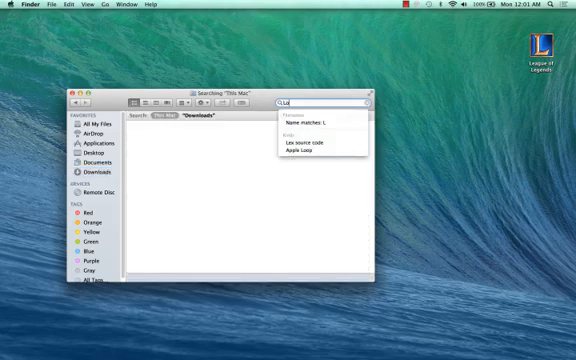
text(ogic)
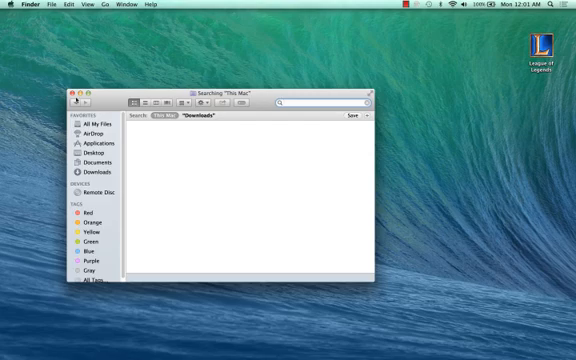
click(98, 172)
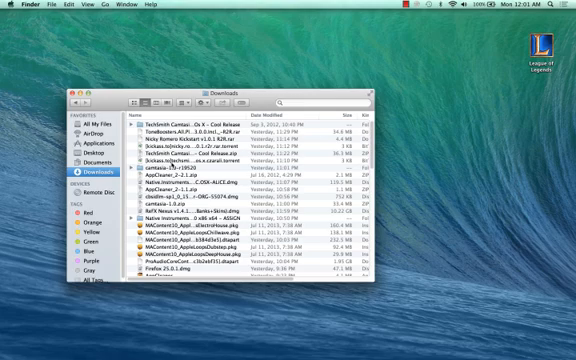
Step: Scroll down the Downloads list toward the Apple Logic Pro X folder
scroll(down, 3)
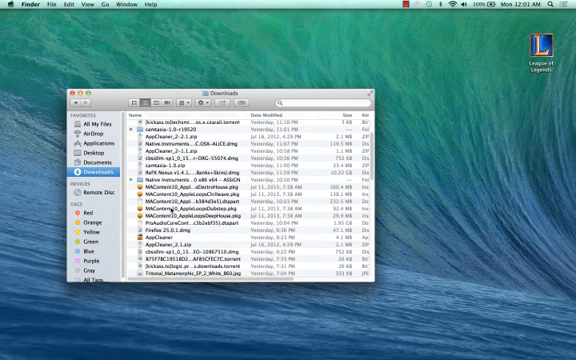
scroll(down, 3)
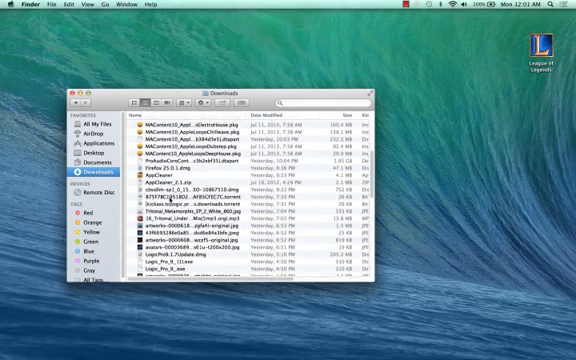
scroll(down, 3)
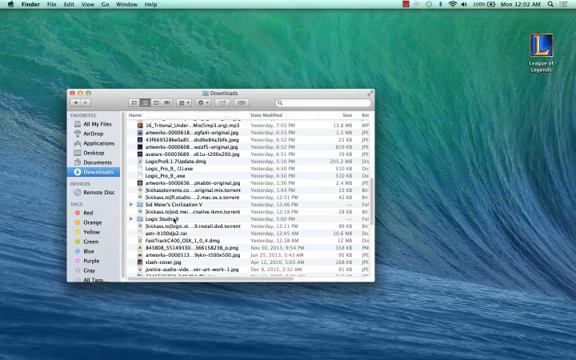
scroll(down, 3)
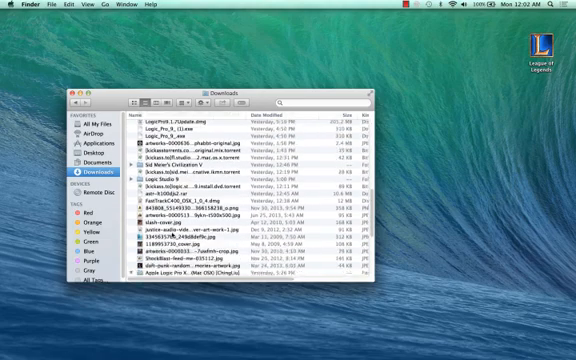
scroll(down, 3)
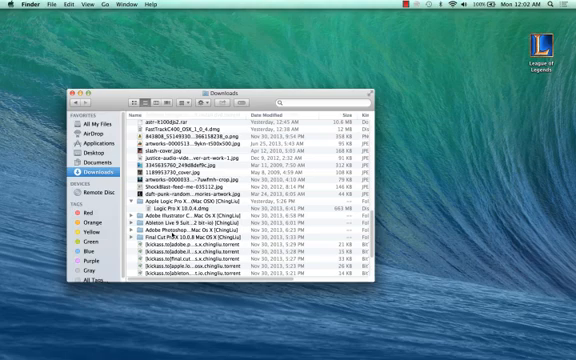
scroll(down, 3)
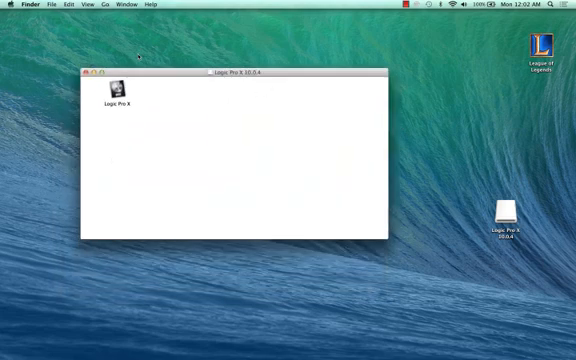
mouse_move(148, 188)
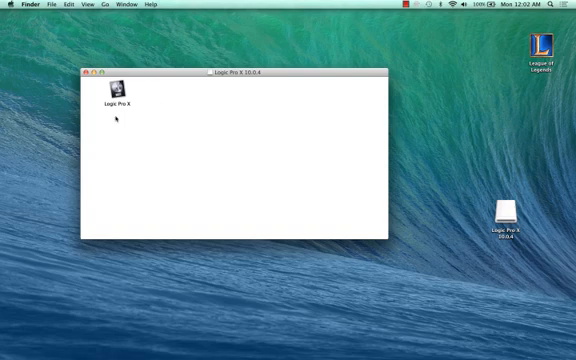
Step: Mount Logic Pro X 10.0.4.dmg, select the Logic Pro X app, and close the disk window
click(119, 88)
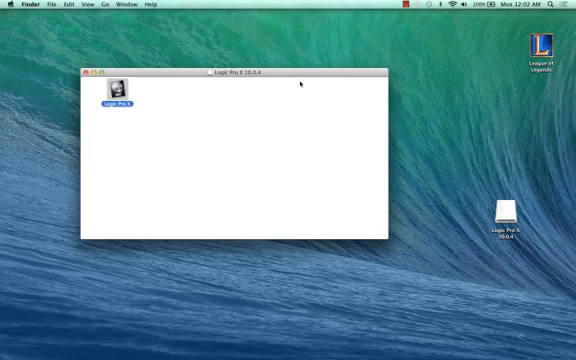
click(18, 347)
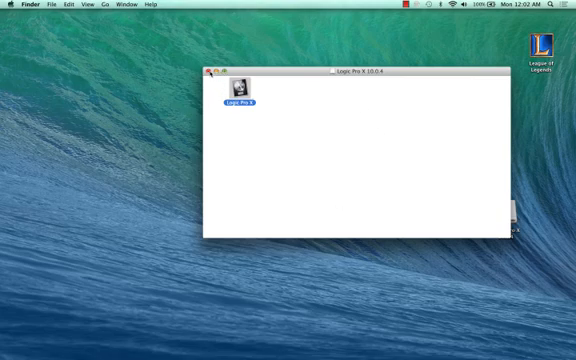
click(210, 71)
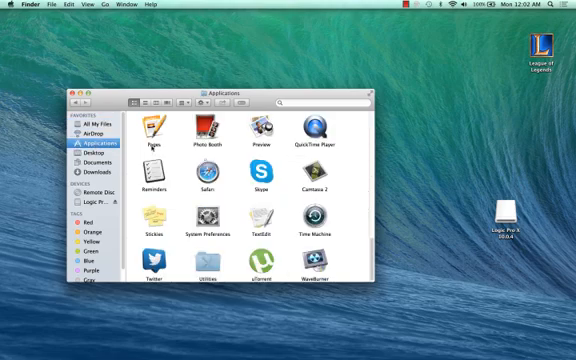
Step: Show Logic Pro X's package contents, open Contents/MacOS, and launch the Logic Pro X executable
scroll(down, 3)
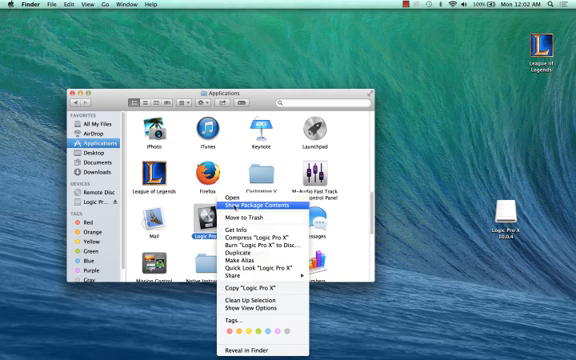
click(236, 205)
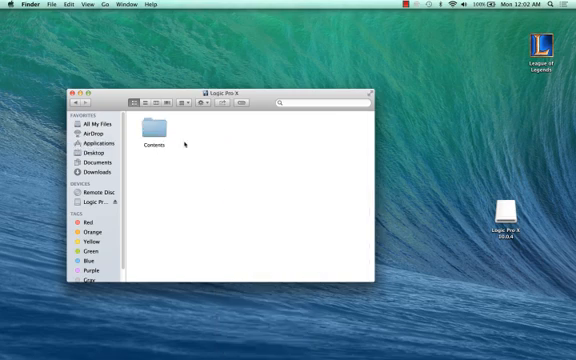
double_click(147, 129)
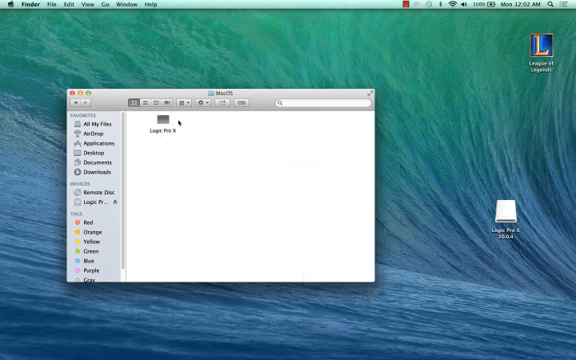
click(163, 122)
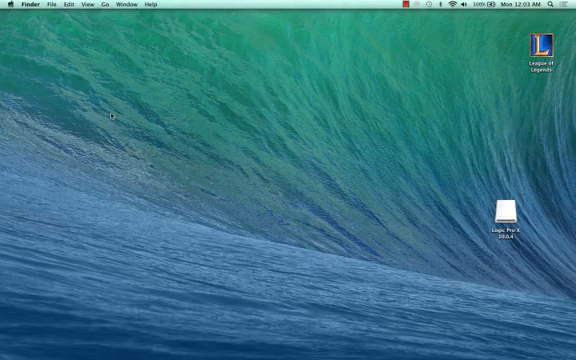
mouse_move(178, 216)
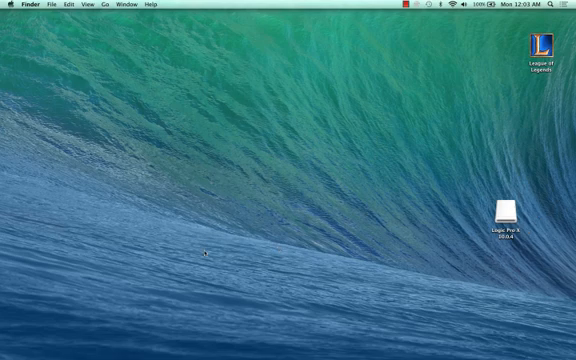
mouse_move(205, 235)
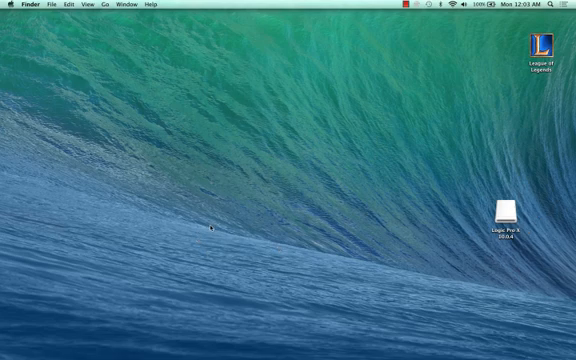